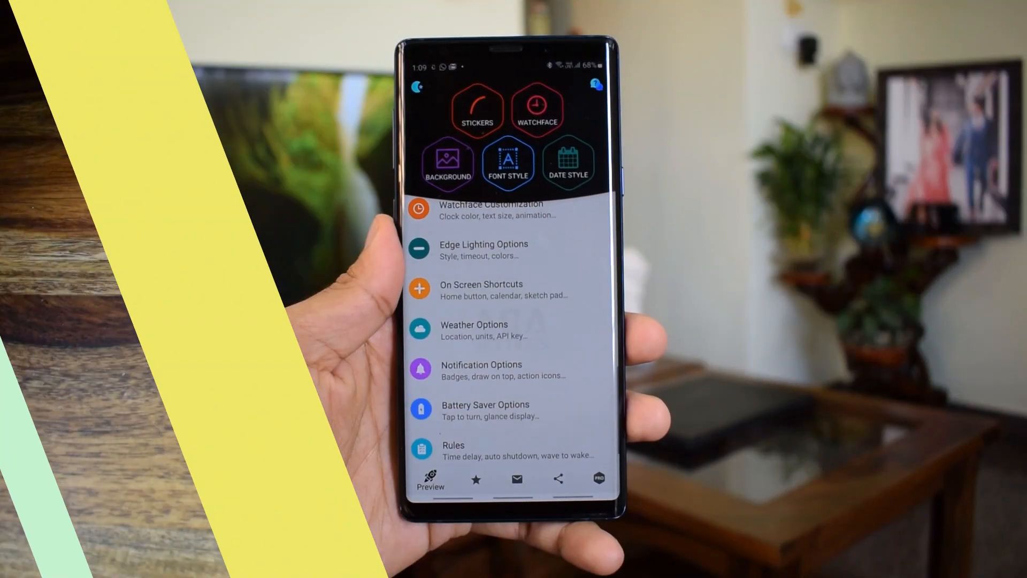
Enable the Show Calculator Button alongside the flashlight and calendar shortcuts in On Screen Shortcuts.
click(480, 290)
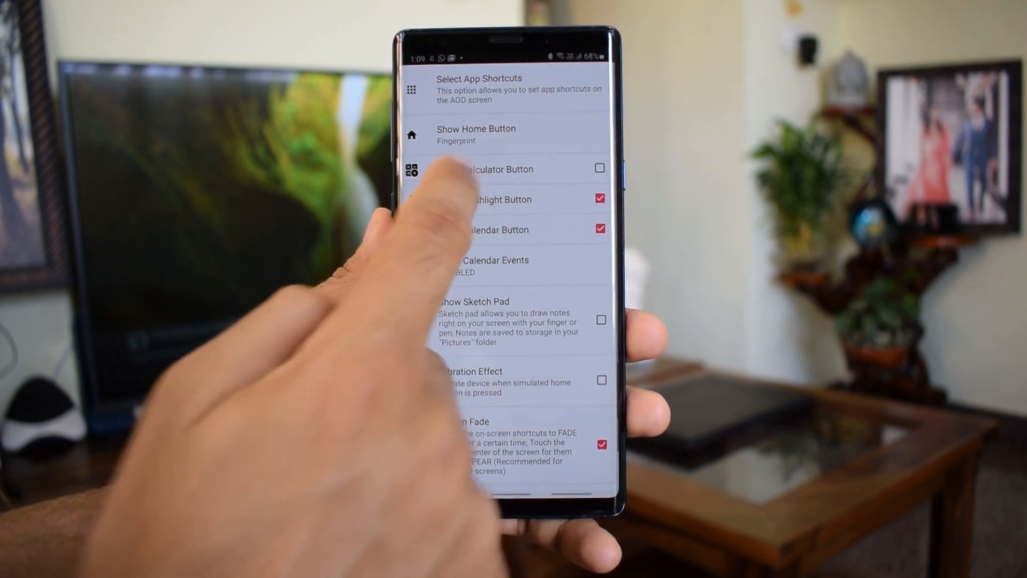
click(600, 168)
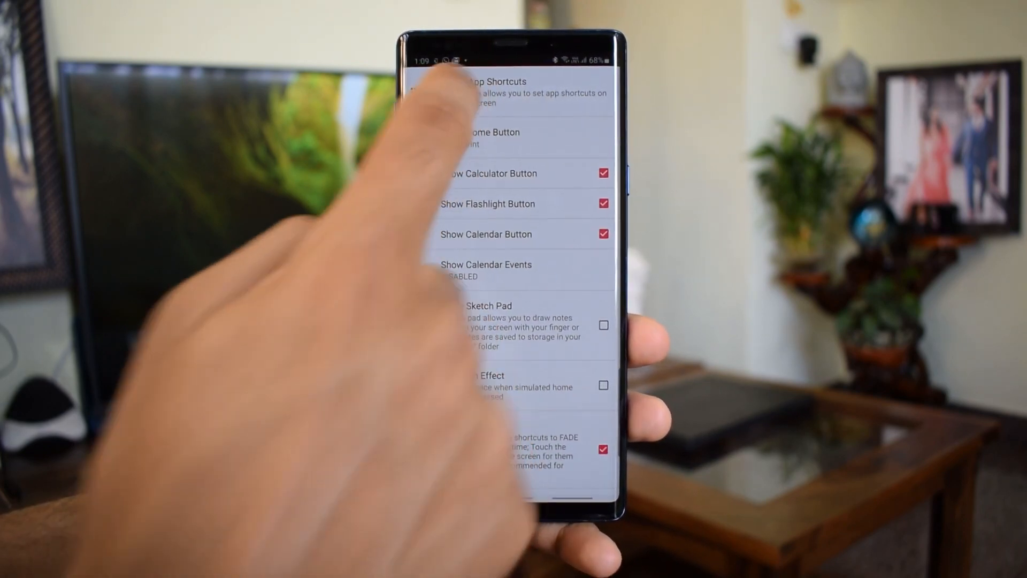